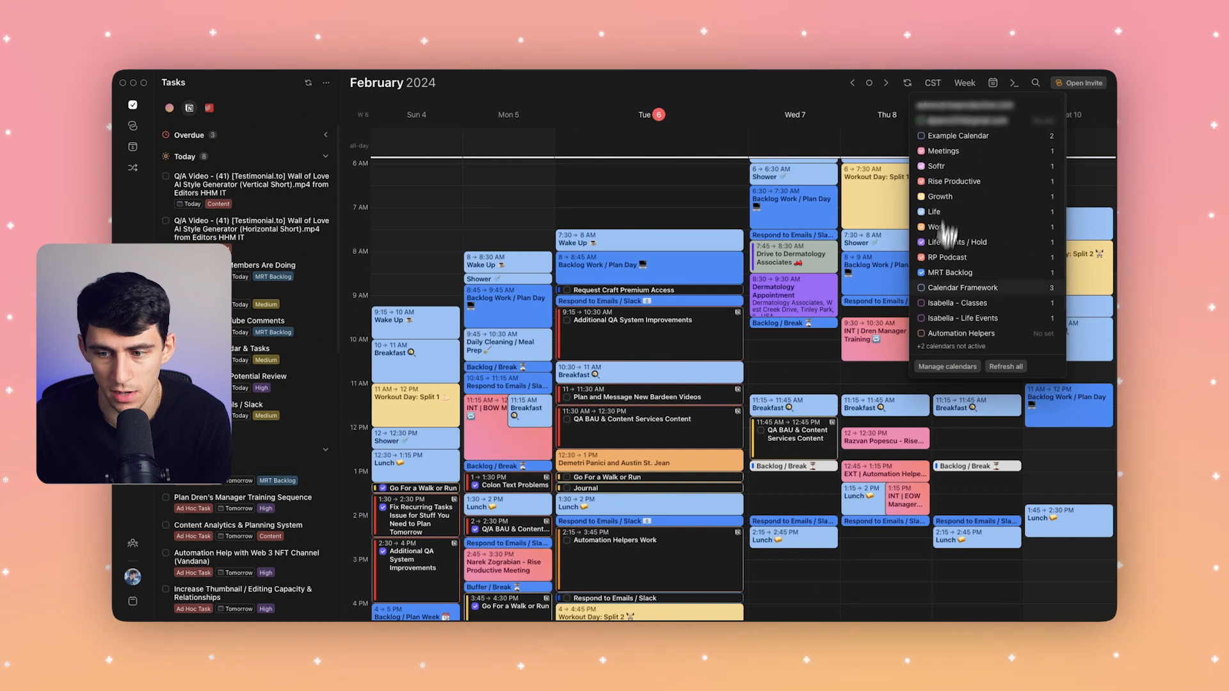
Open calendar account settings to show the provider chooser (Google, Office 365, iCloud, CalDAV).
click(946, 366)
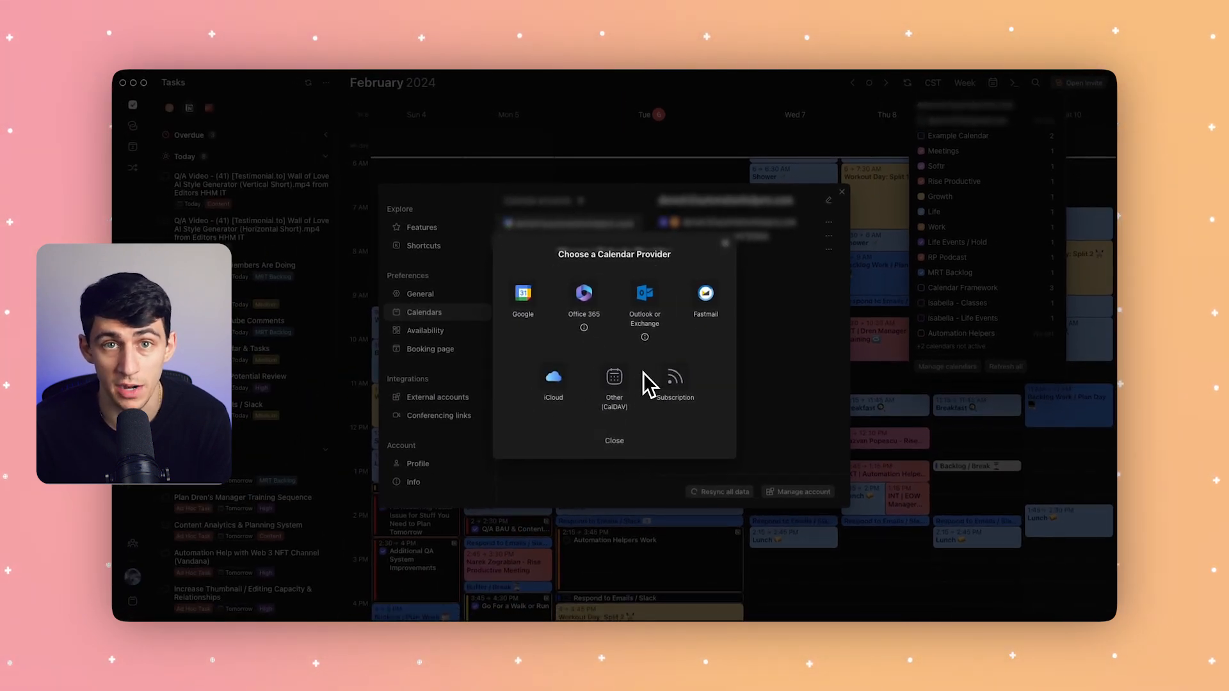
mouse_move(744, 258)
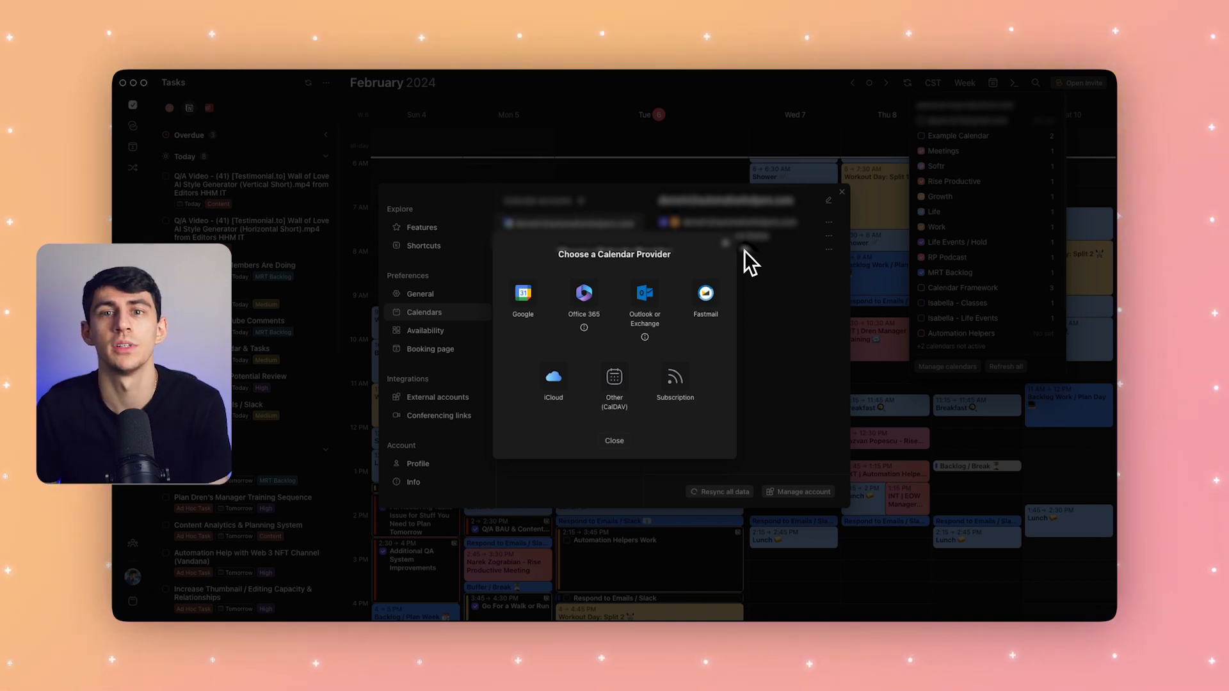
Dismiss the provider chooser and open Wednesday's Weekly Earning Potential Review block details.
click(614, 440)
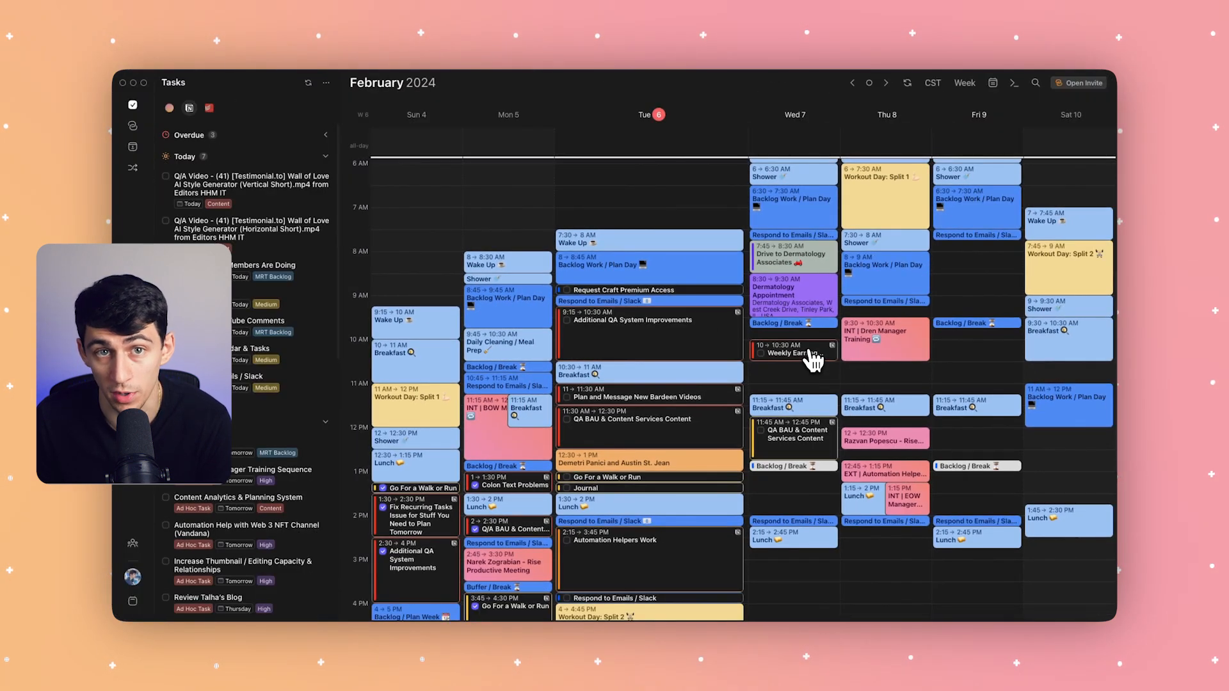
click(792, 352)
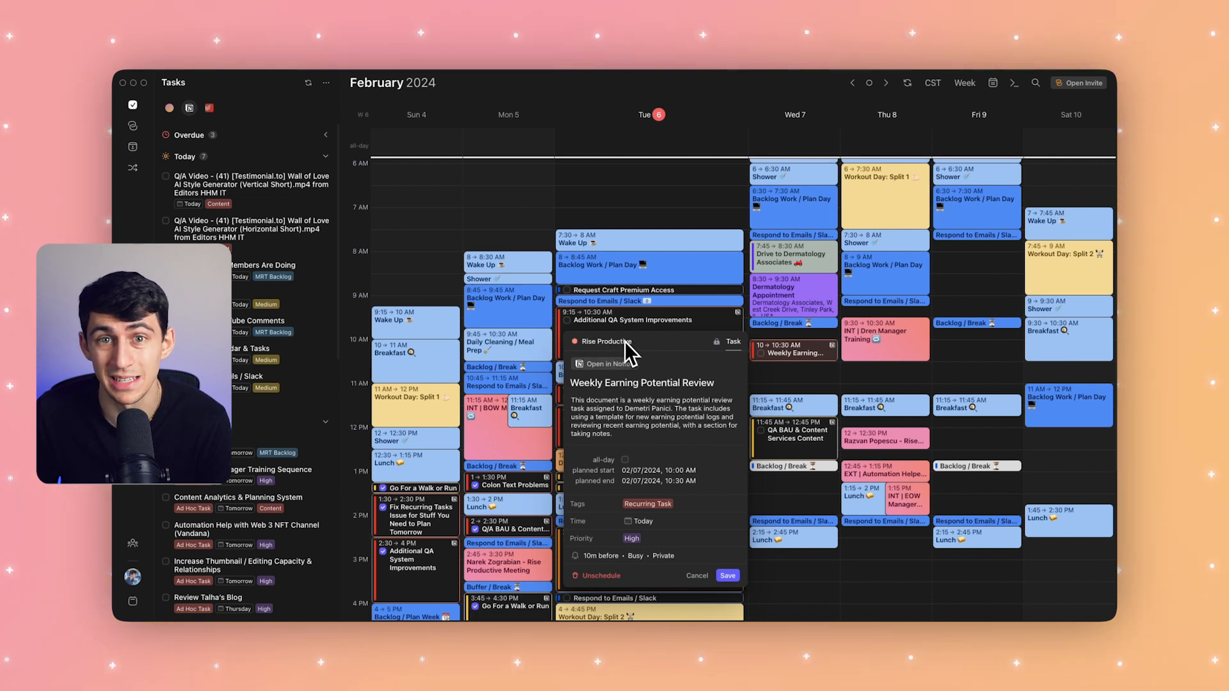
mouse_move(874, 376)
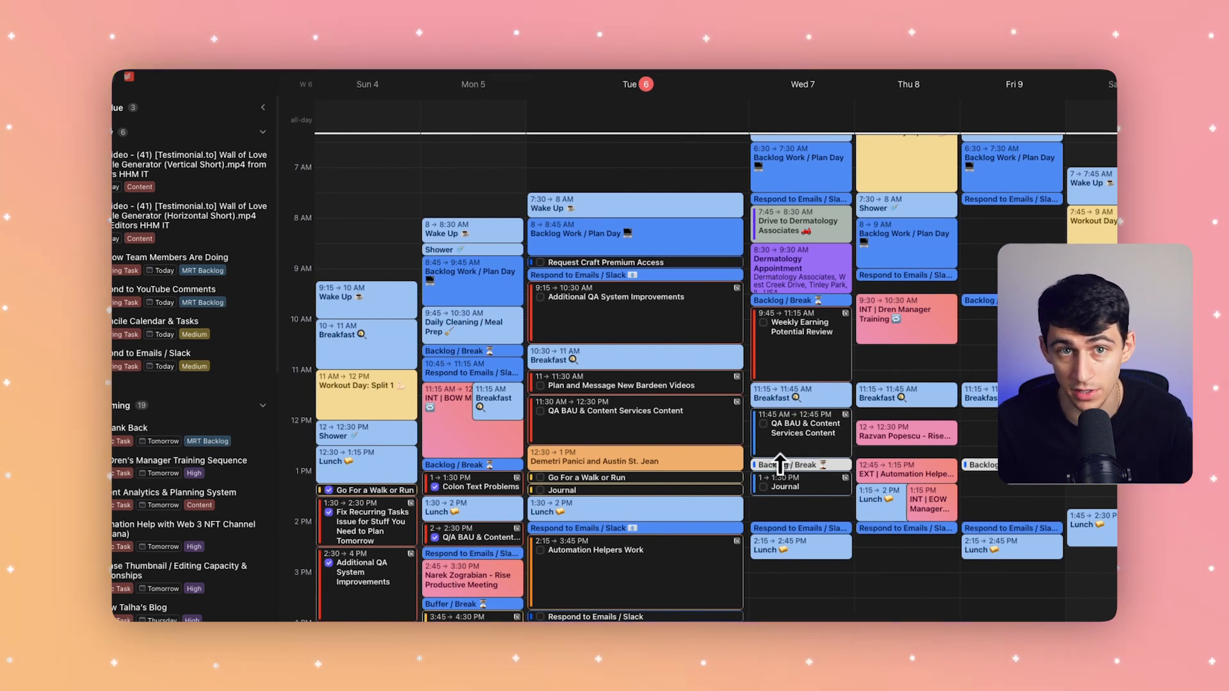
Open the Journal block's details and choose Life as its calendar.
click(788, 486)
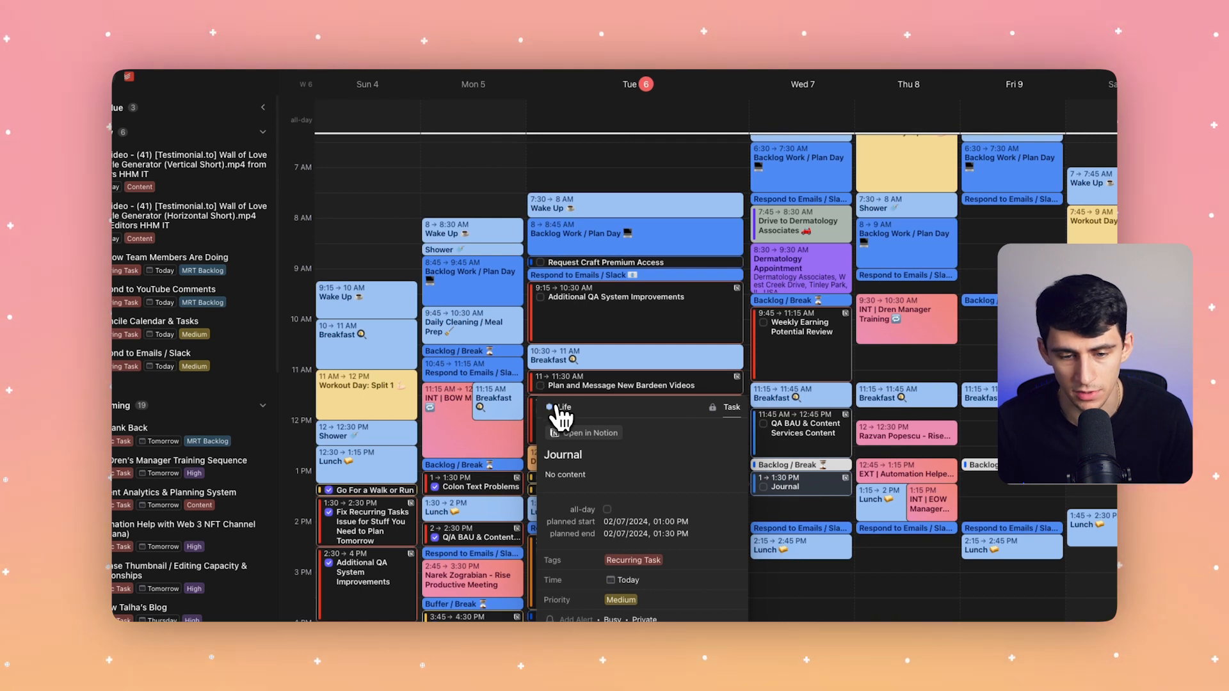
click(561, 407)
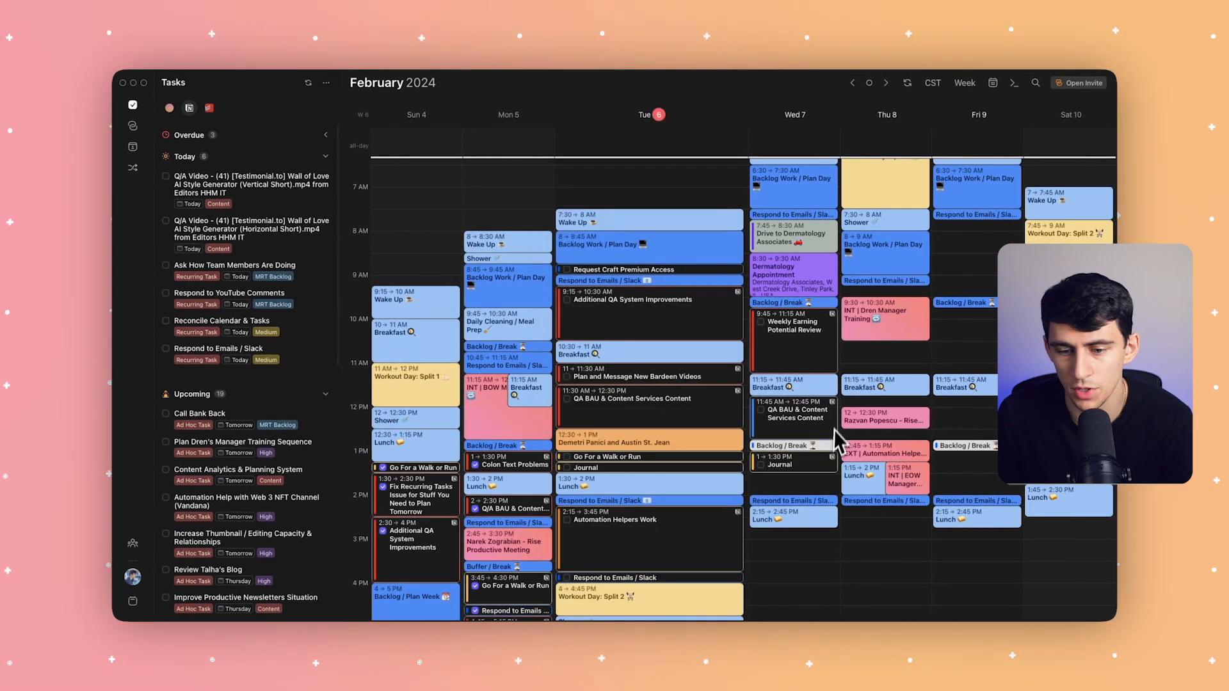
mouse_move(821, 474)
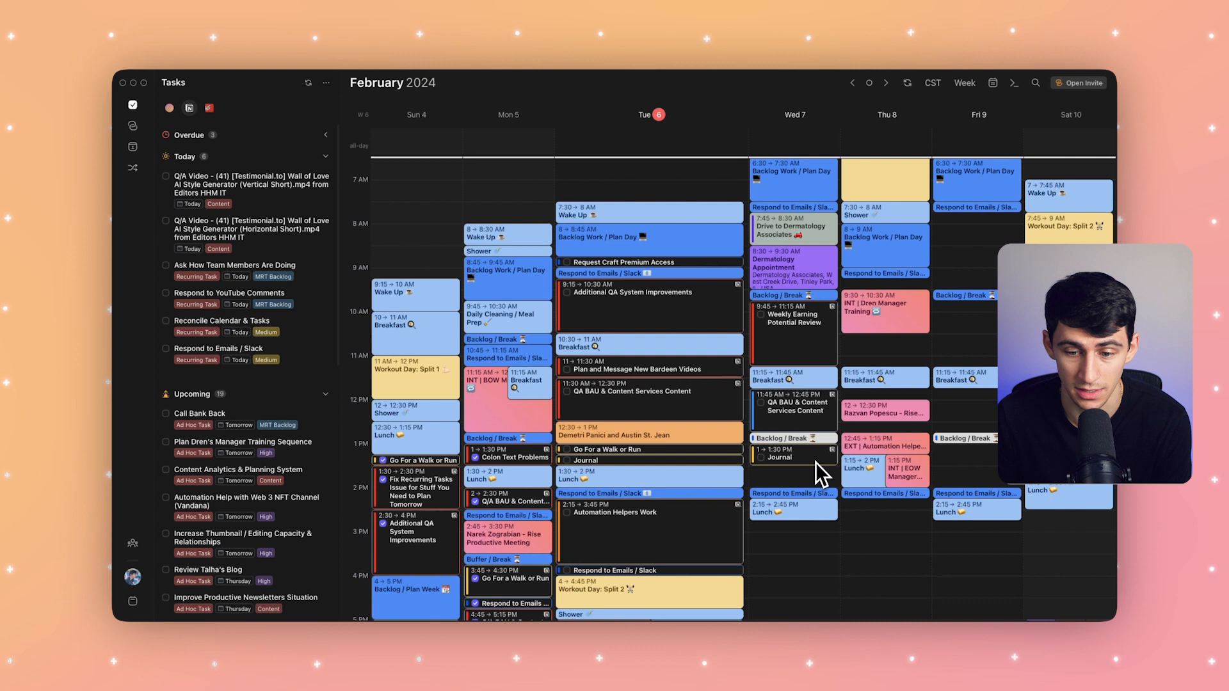
mouse_move(850, 458)
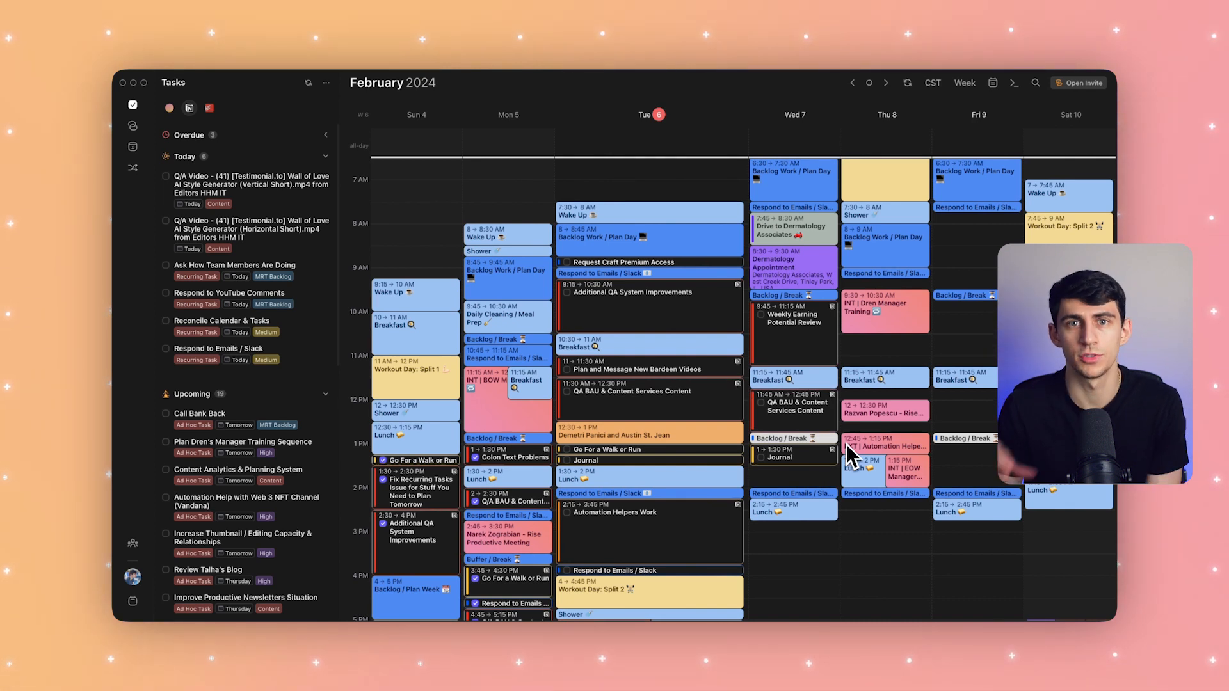
mouse_move(868, 402)
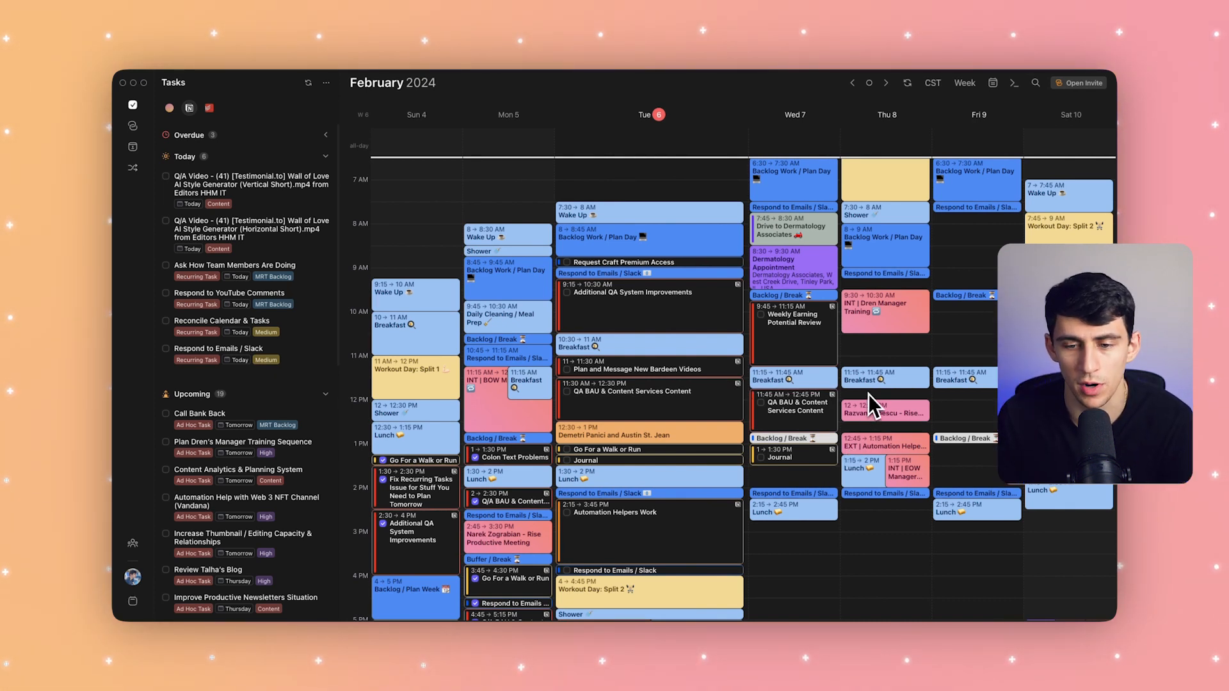
mouse_move(811, 343)
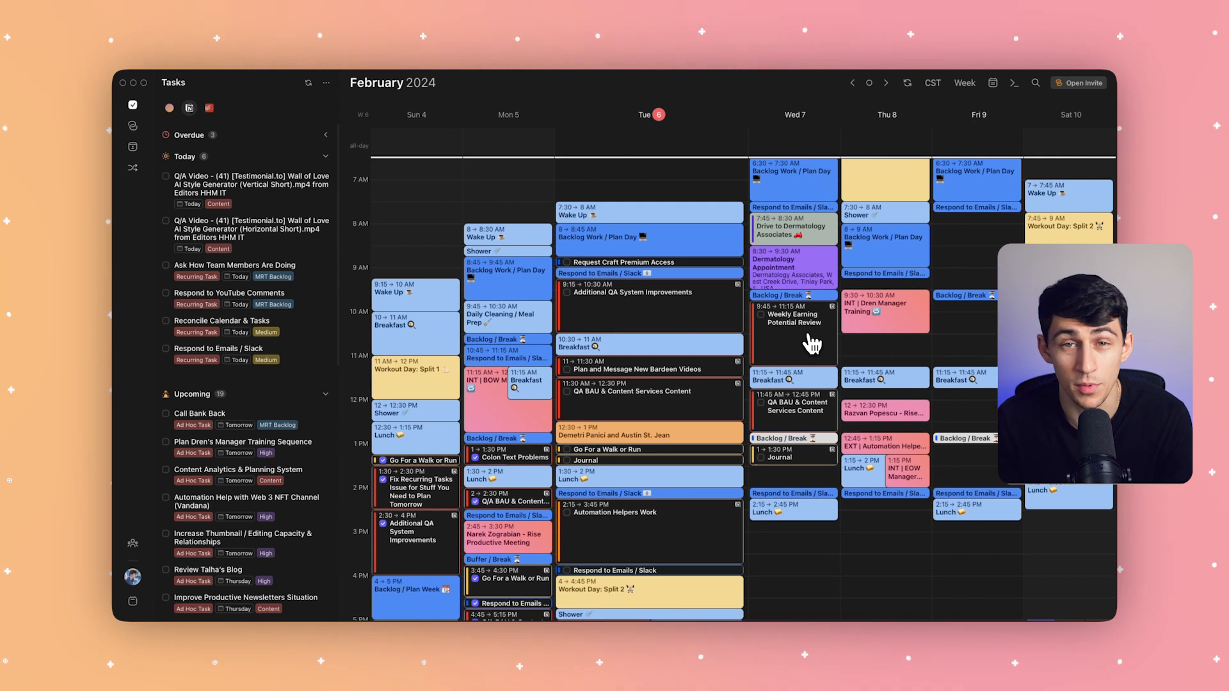
Choose a busy/free option for Weekly Earning Potential Review and save it.
click(793, 321)
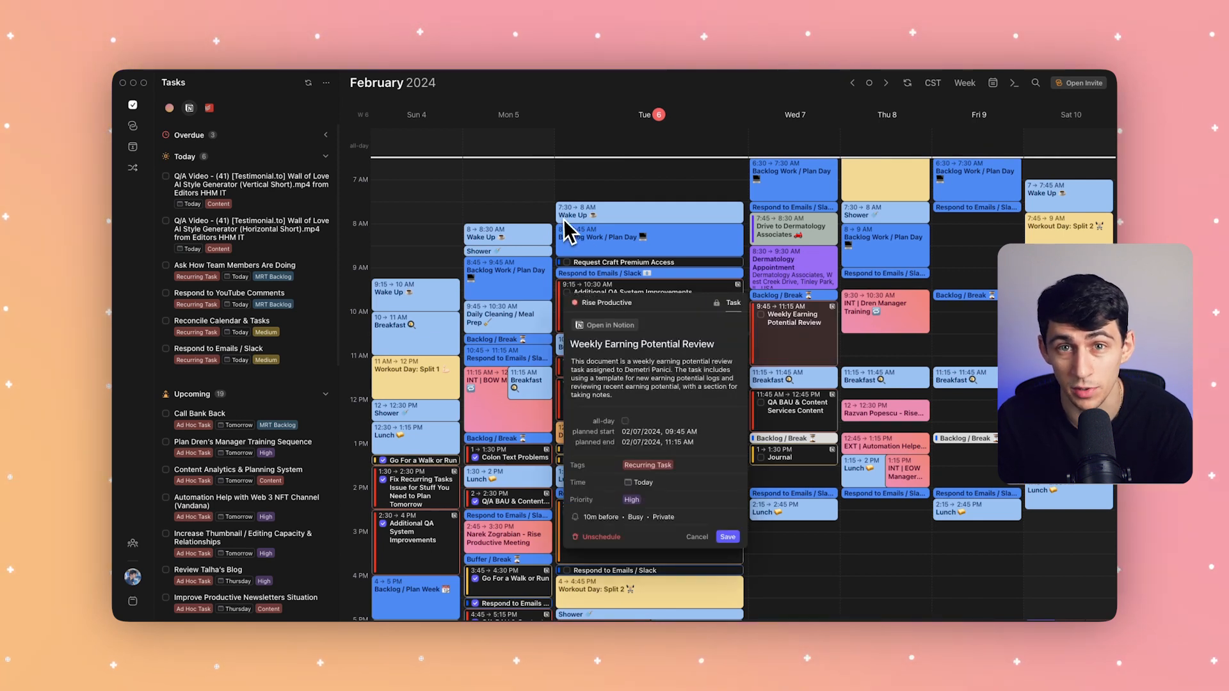
mouse_move(639, 533)
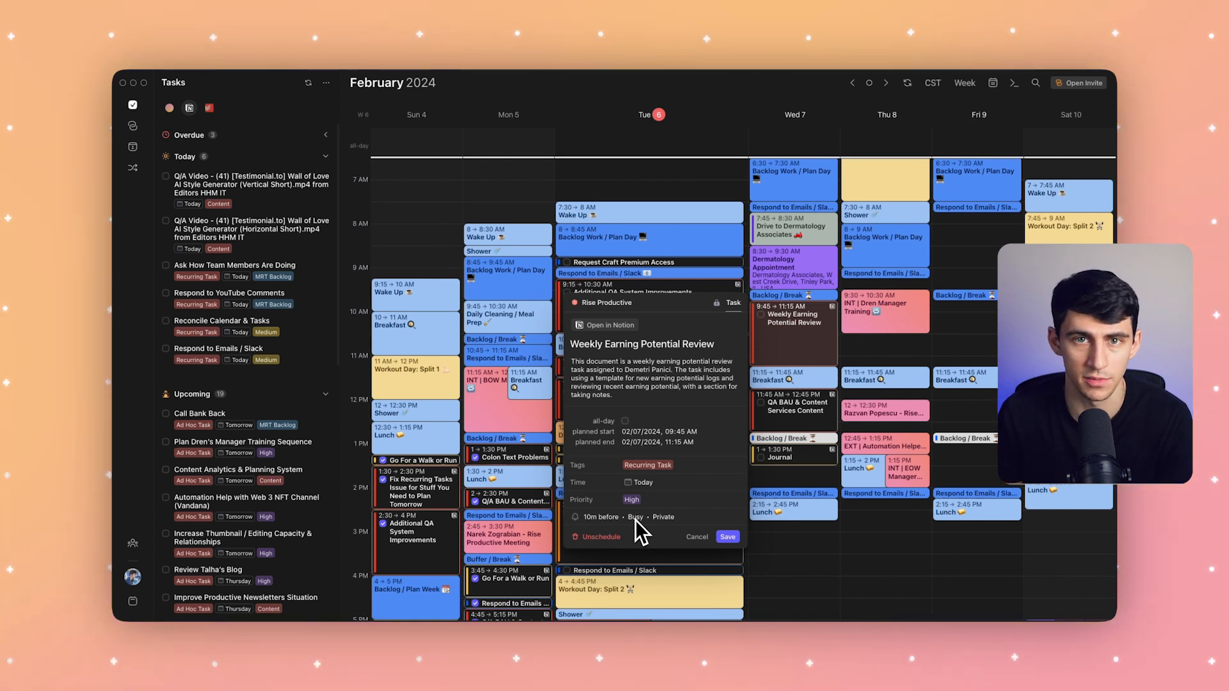
mouse_move(827, 353)
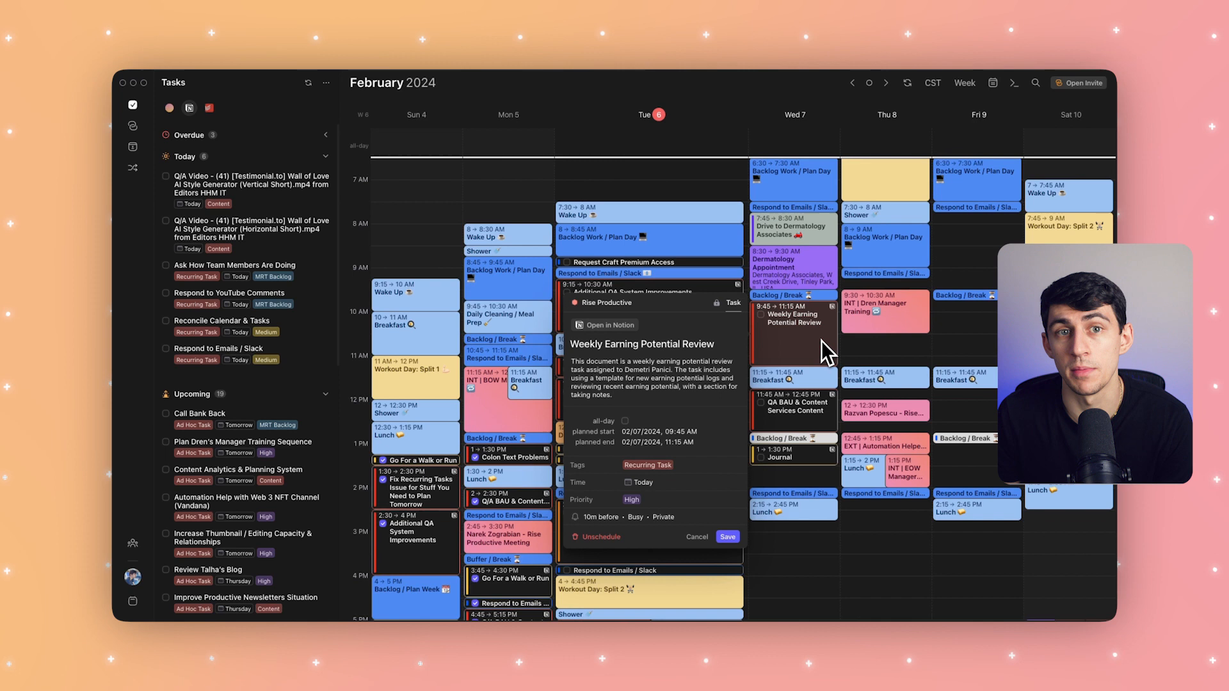
click(602, 505)
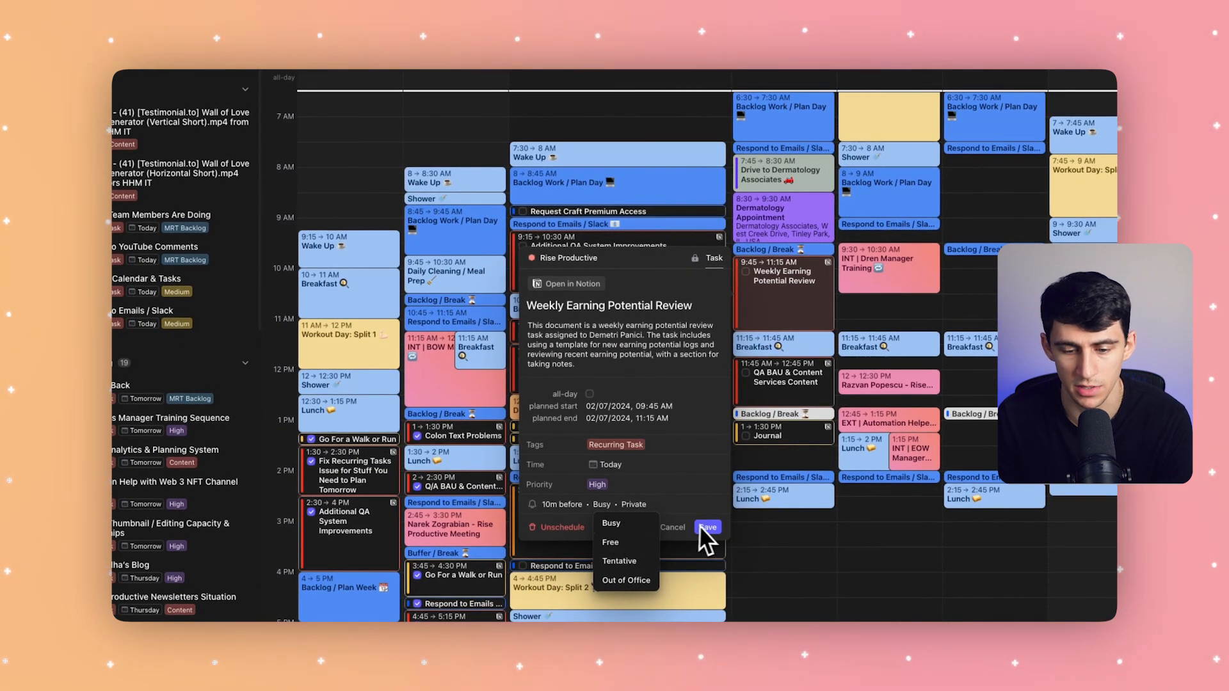
click(704, 527)
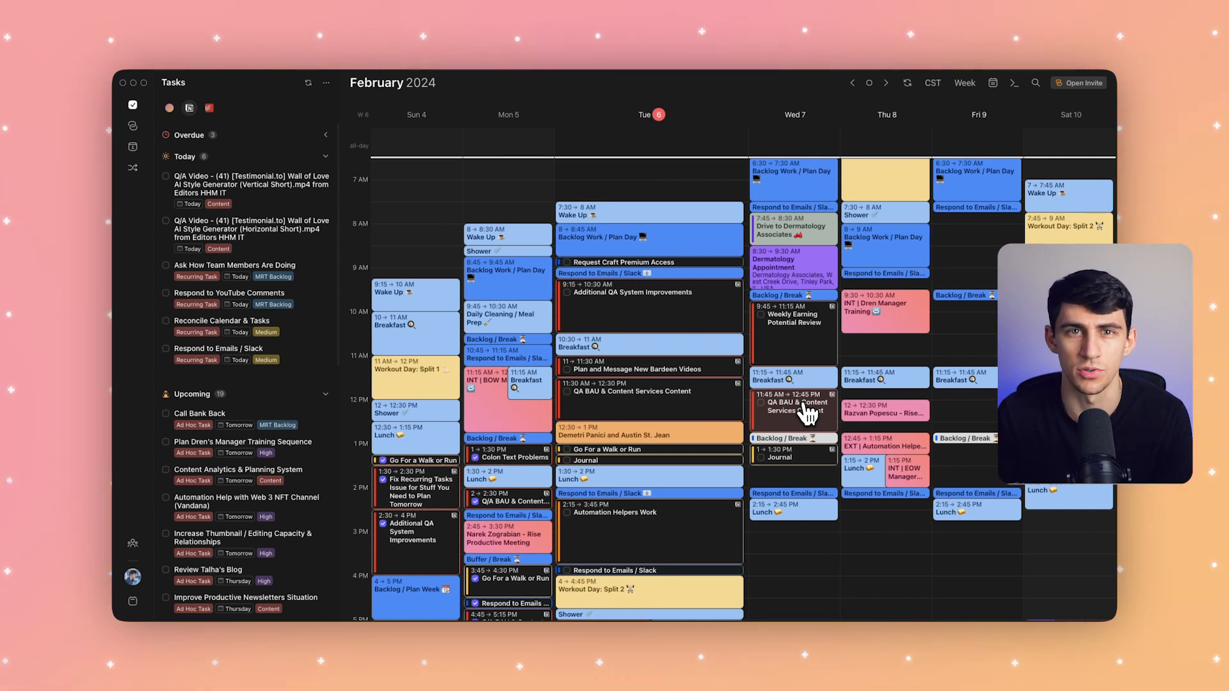
mouse_move(216, 278)
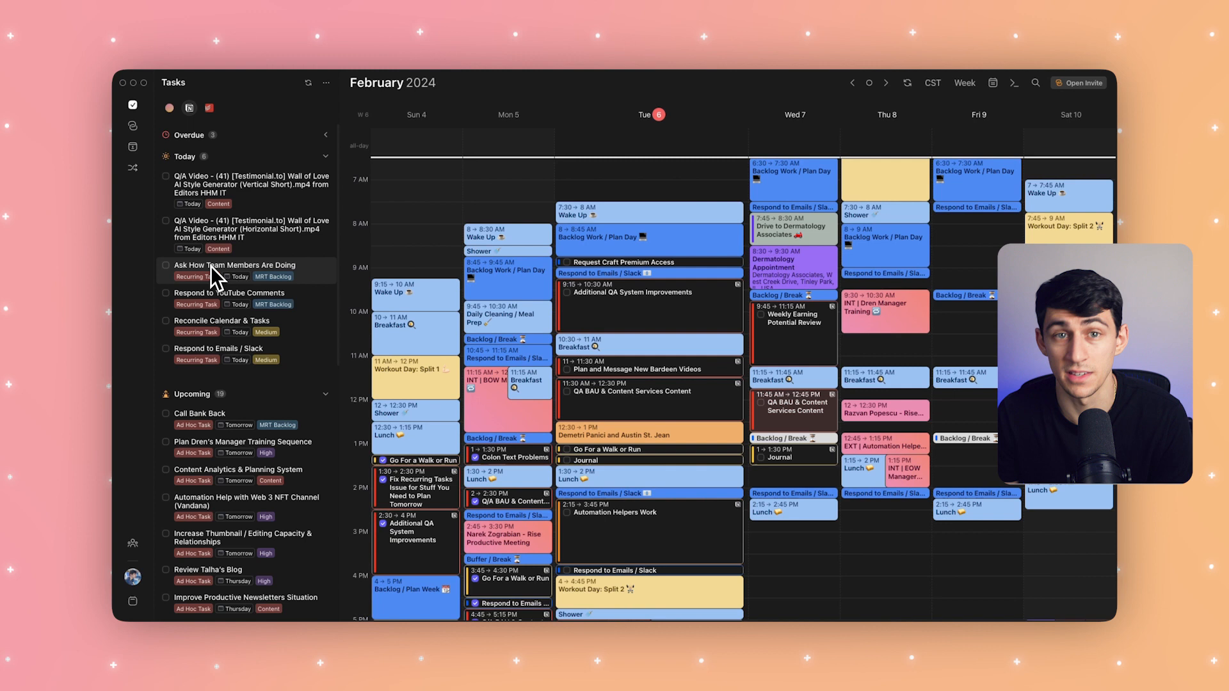
mouse_move(604, 218)
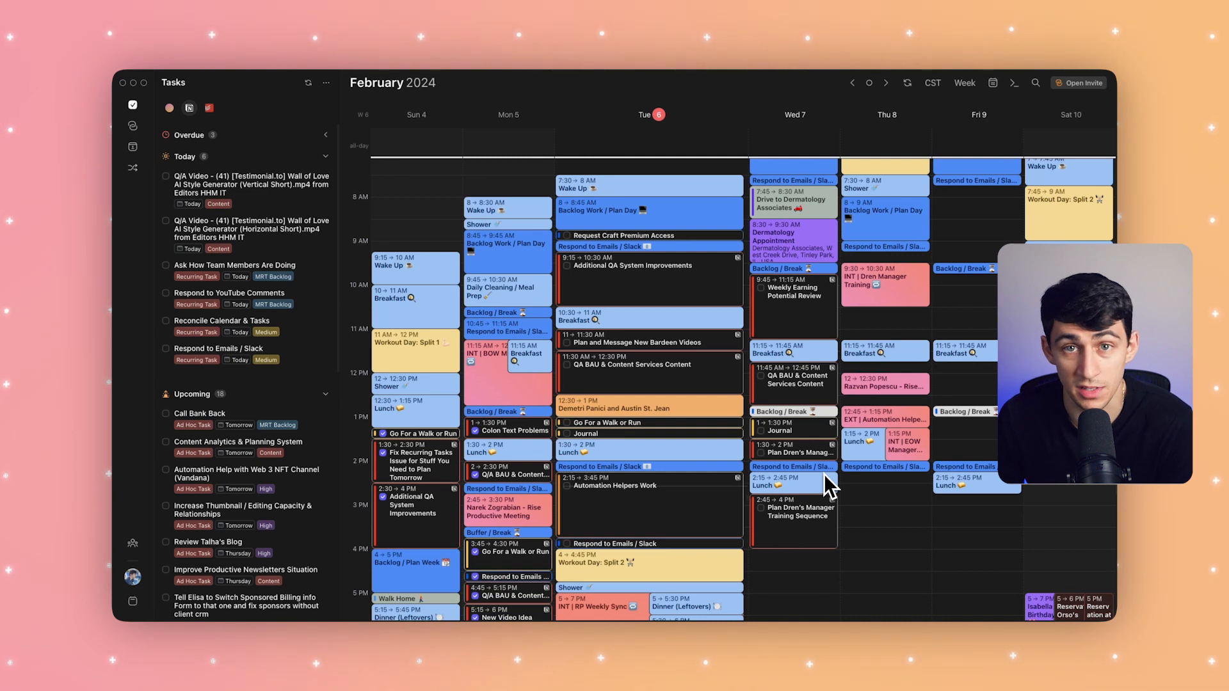
mouse_move(842, 437)
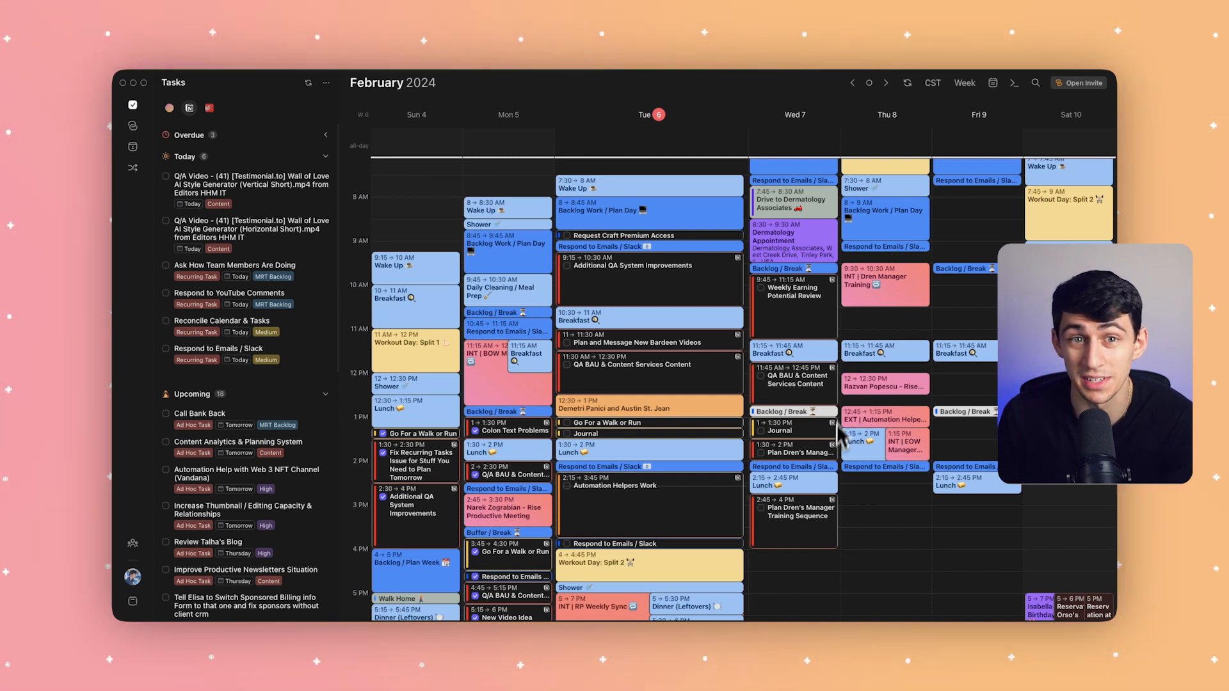
mouse_move(838, 399)
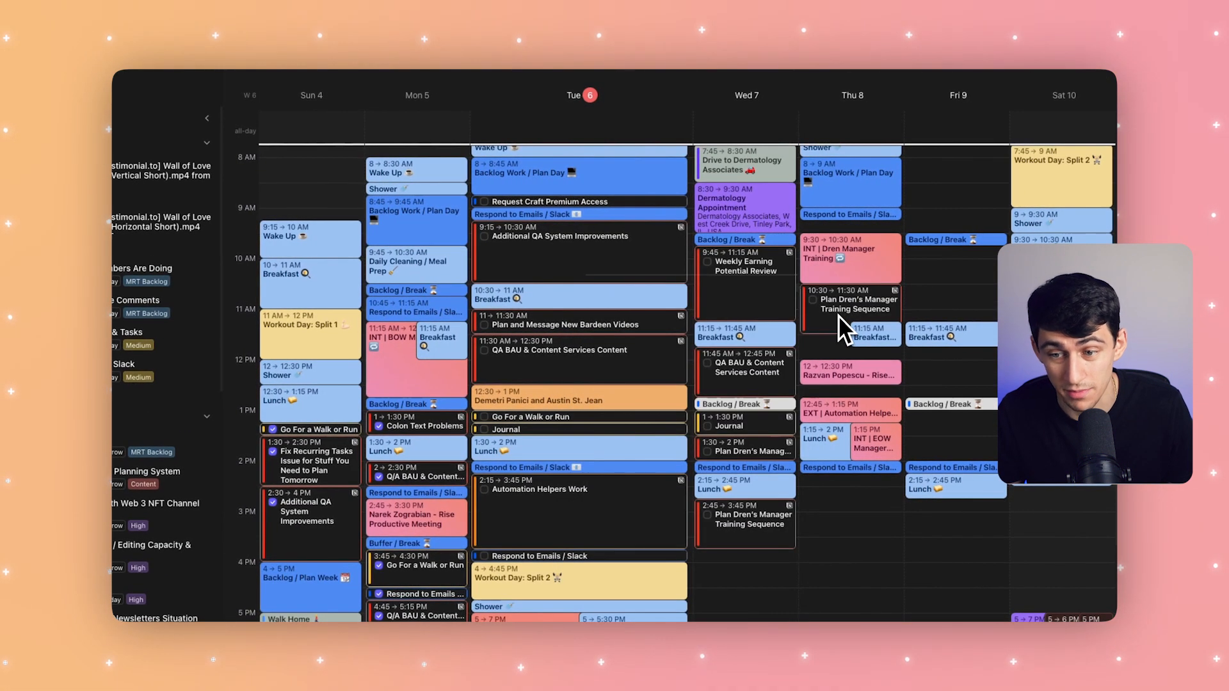
mouse_move(831, 345)
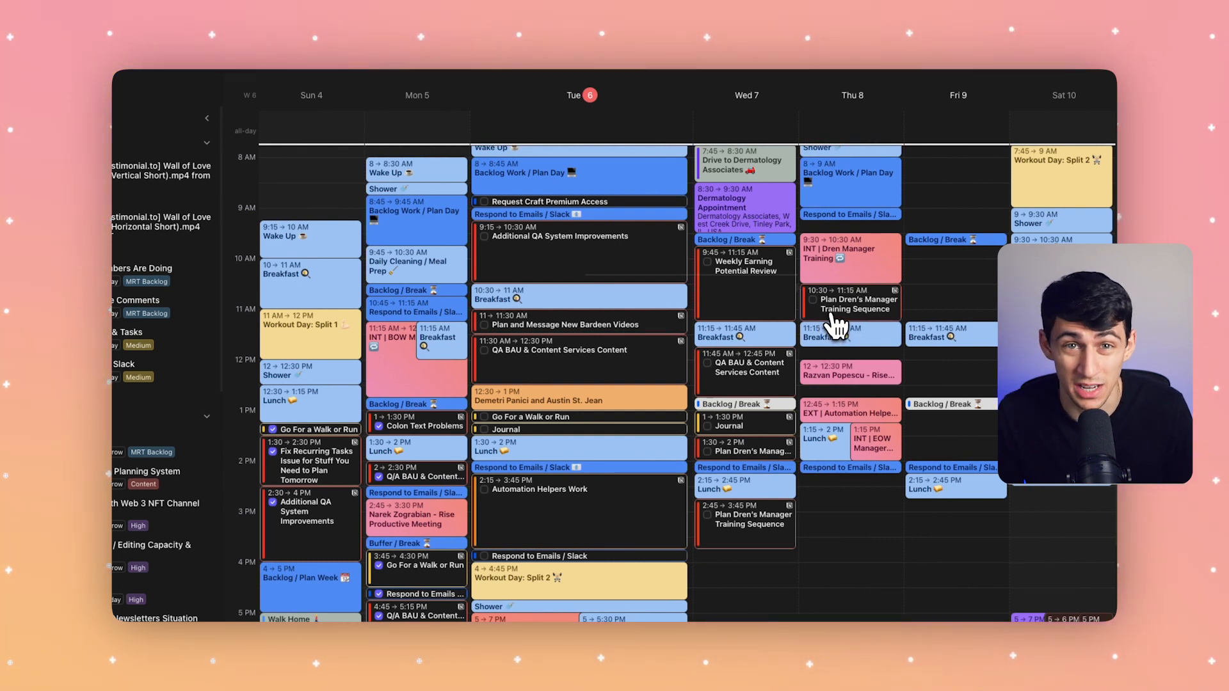
mouse_move(787, 282)
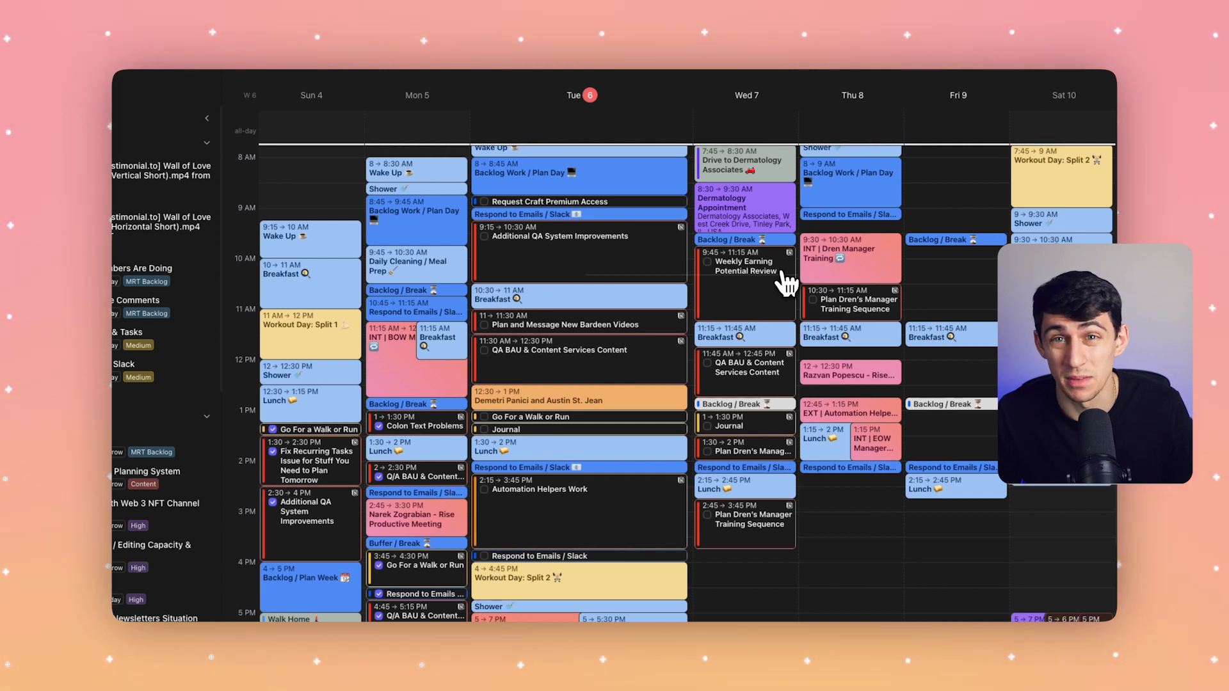
mouse_move(862, 325)
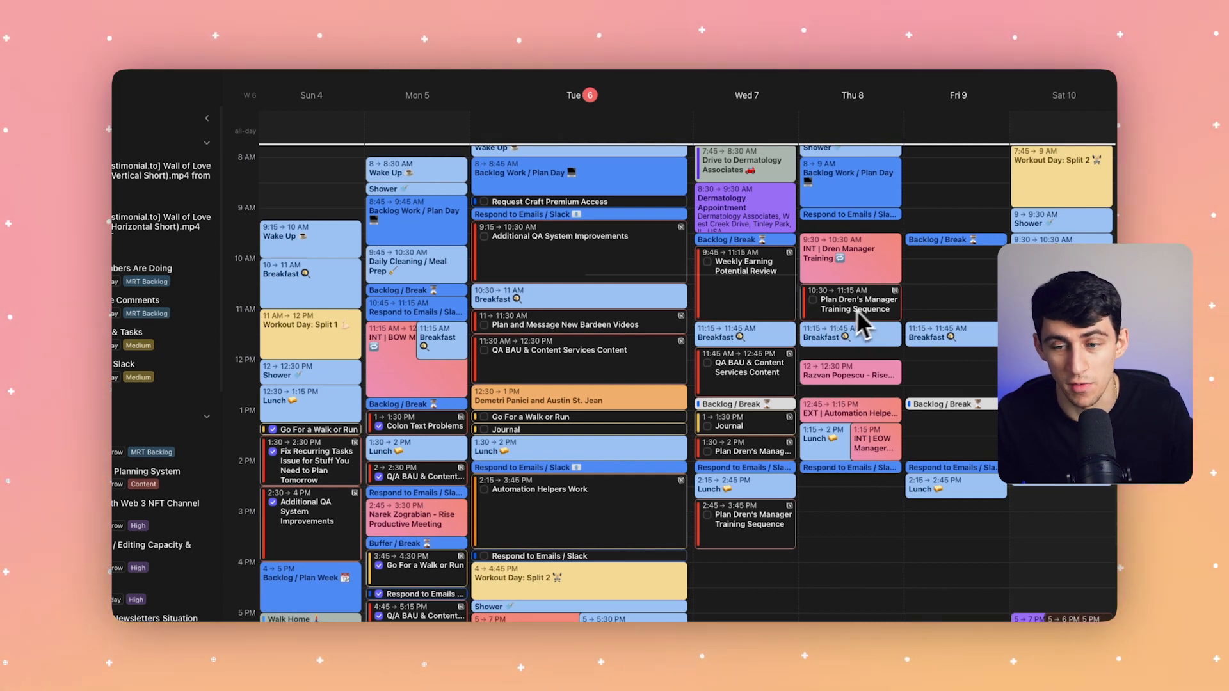